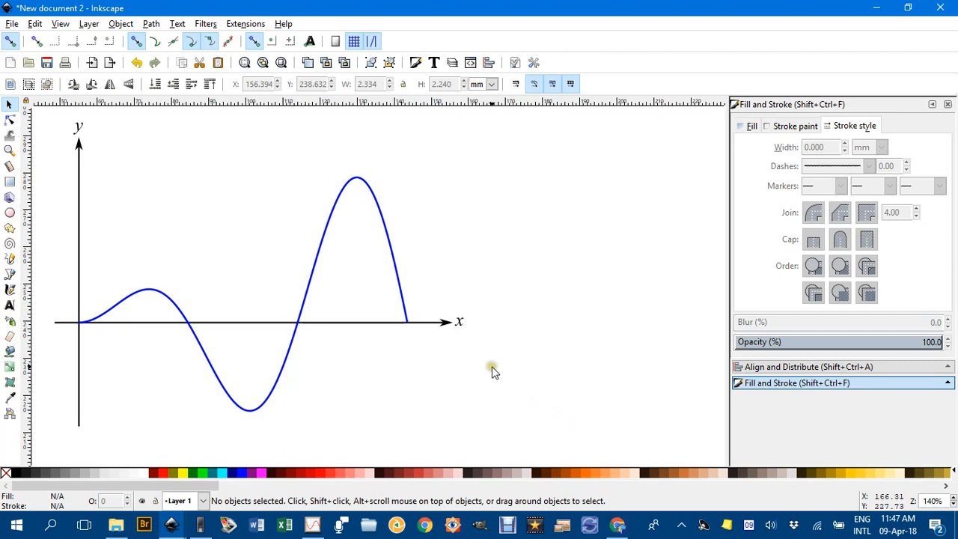
mouse_move(344, 299)
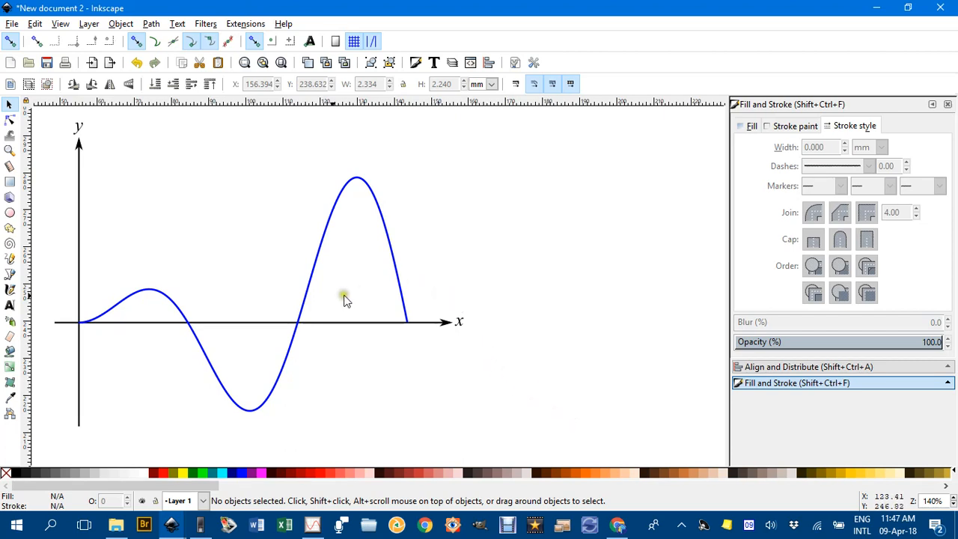
mouse_move(318, 287)
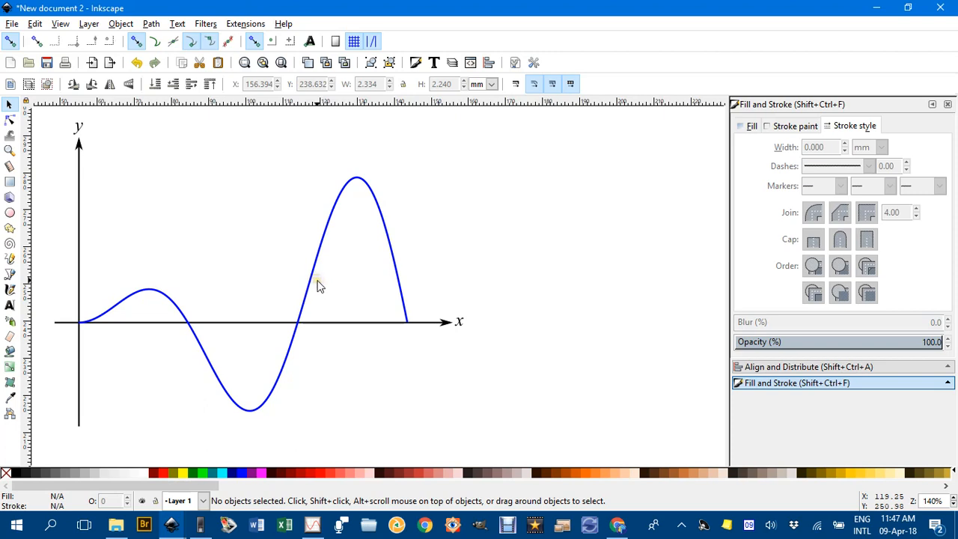
mouse_move(342, 221)
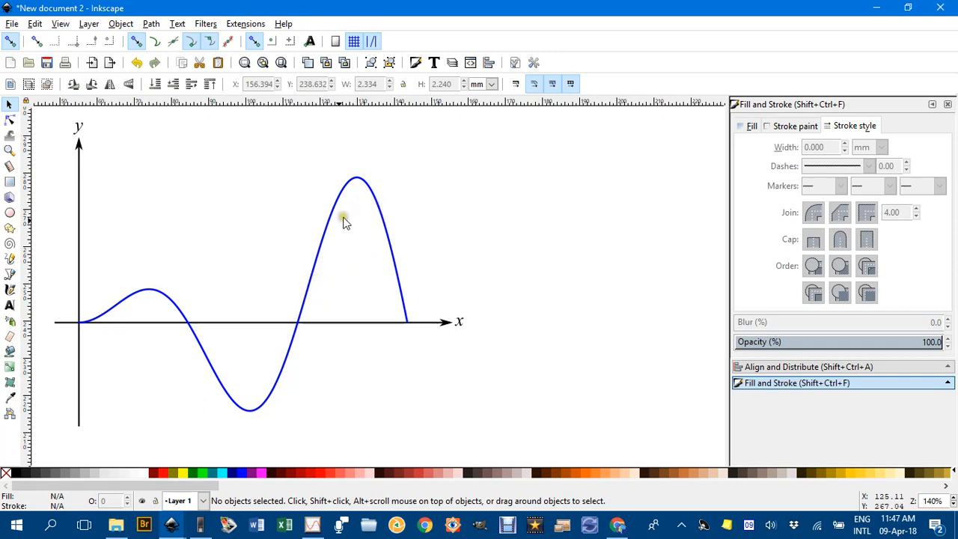
mouse_move(381, 210)
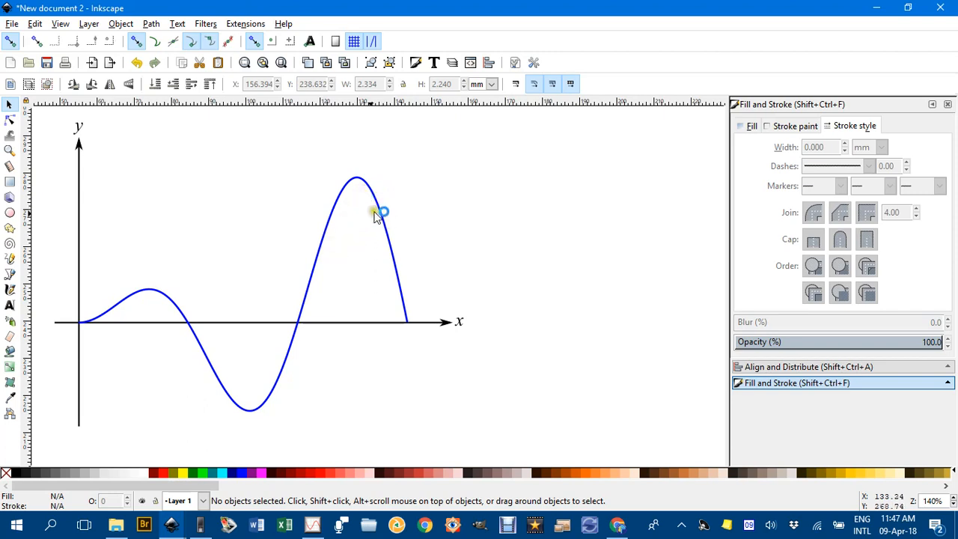
mouse_move(374, 245)
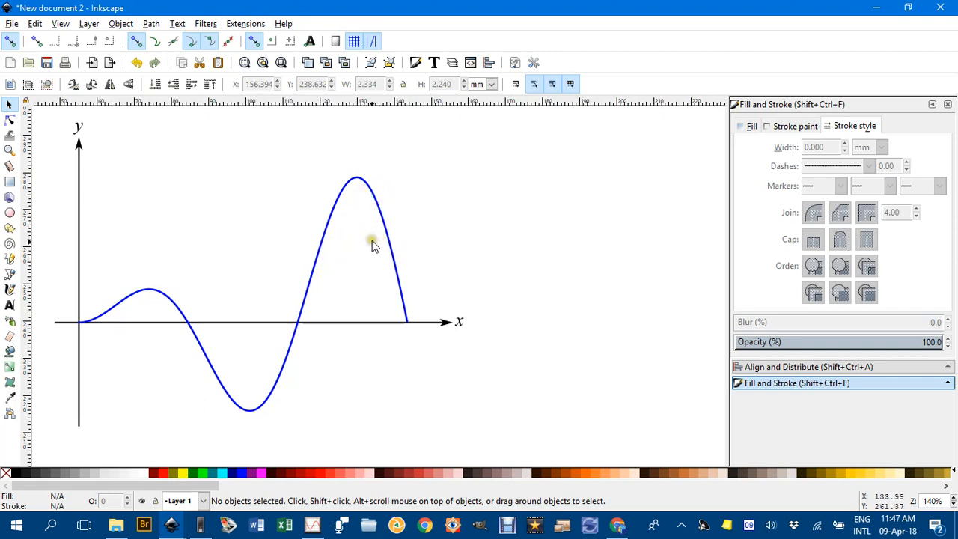
mouse_move(486, 264)
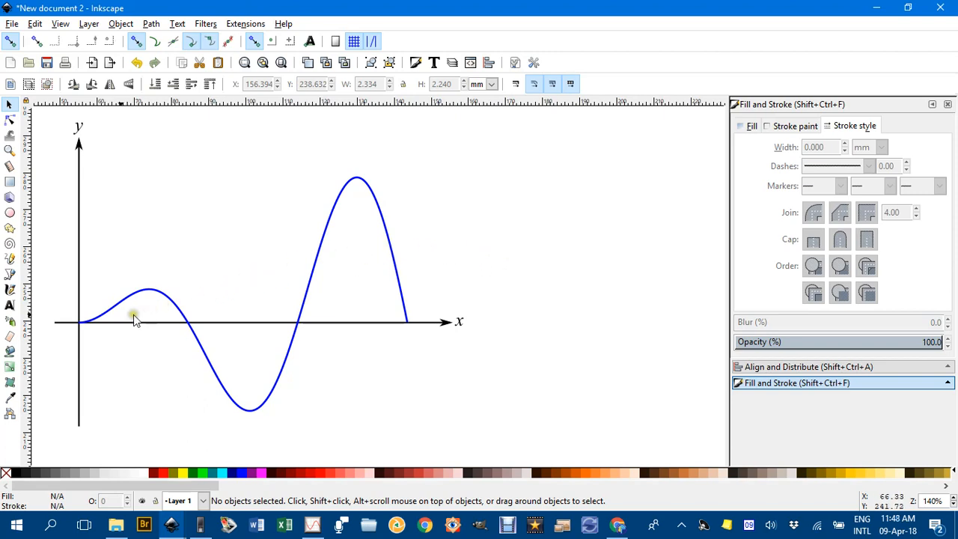
mouse_move(118, 291)
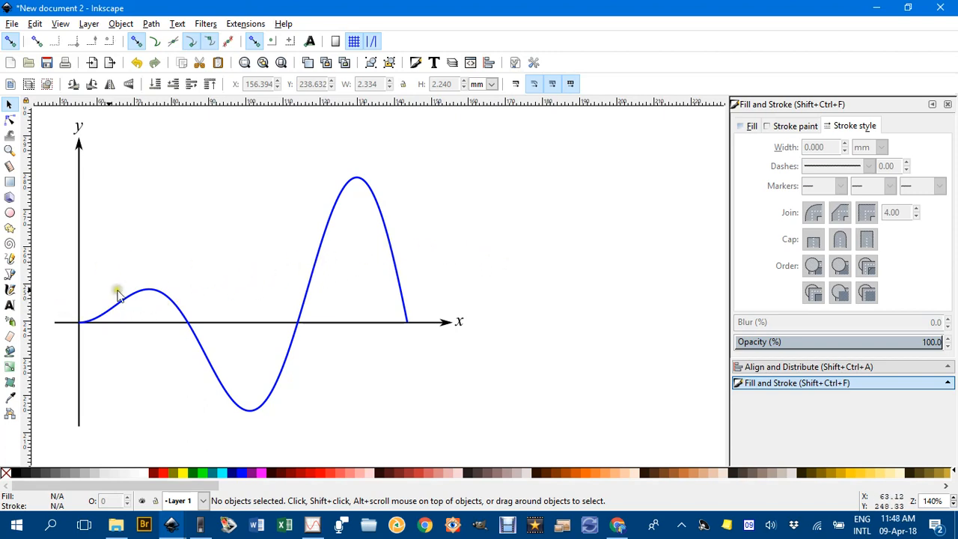
mouse_move(88, 308)
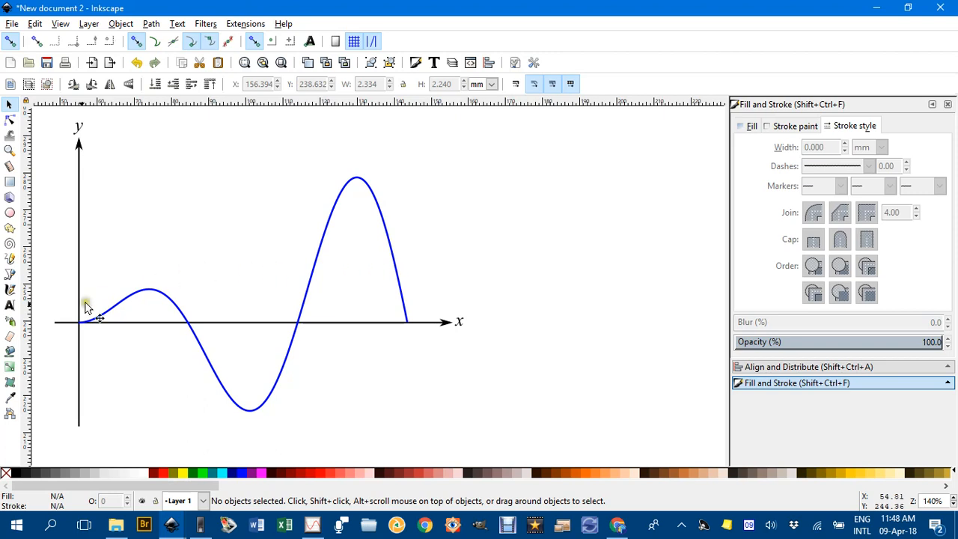
Bucket-fill the area under the tall hump solid yellow with a stroke width of 0.
click(10, 352)
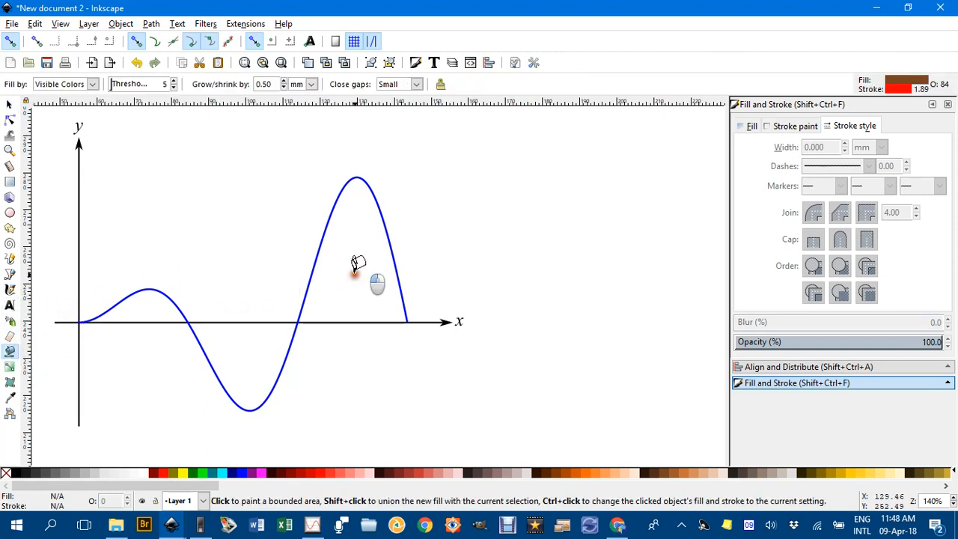
click(355, 262)
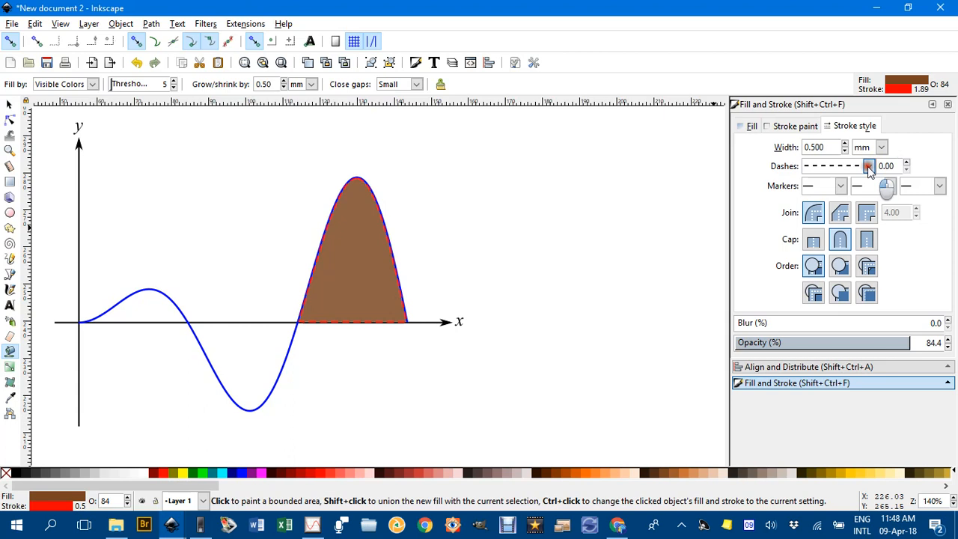
click(868, 166)
text(0.000)
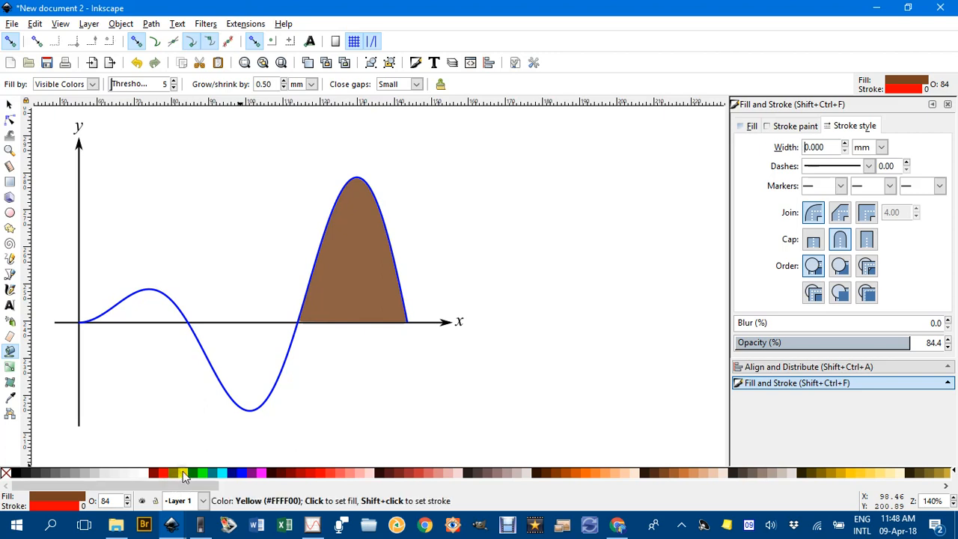
click(184, 473)
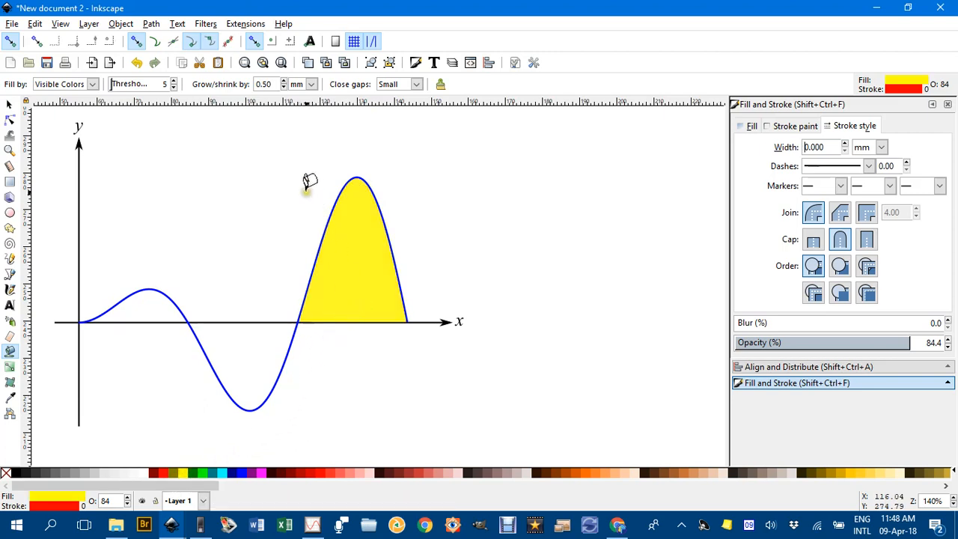
mouse_move(245, 172)
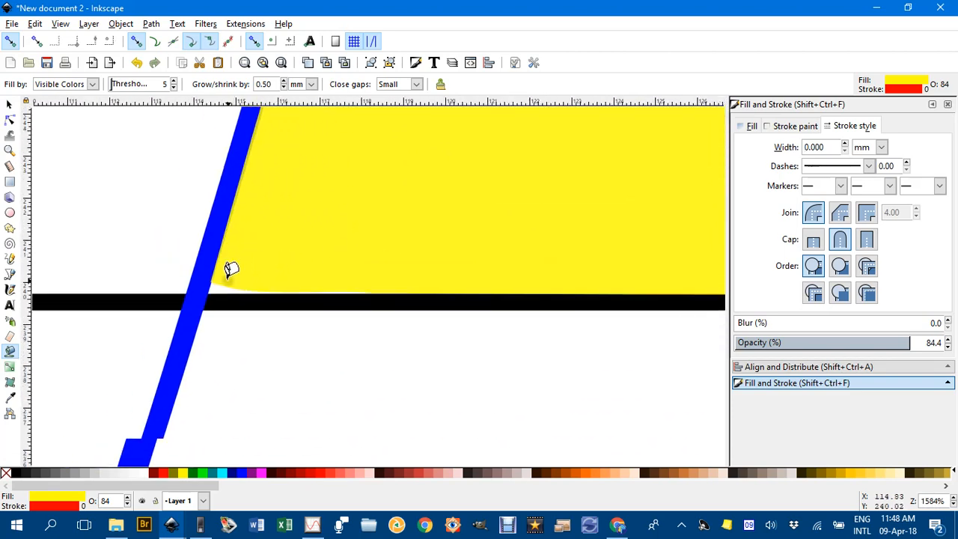
Drag the yellow fill's corner and top nodes onto the blue curve and x-axis.
scroll(down, 3)
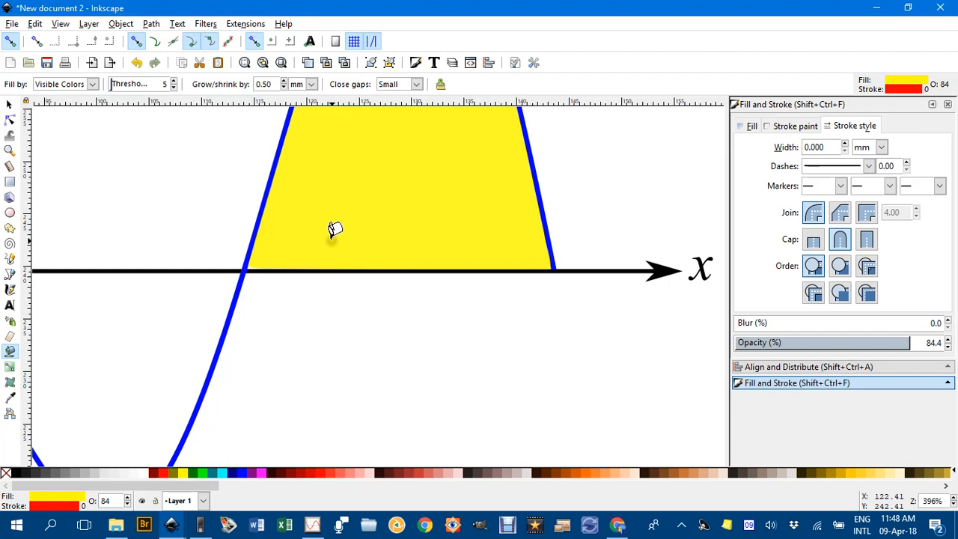
mouse_move(307, 236)
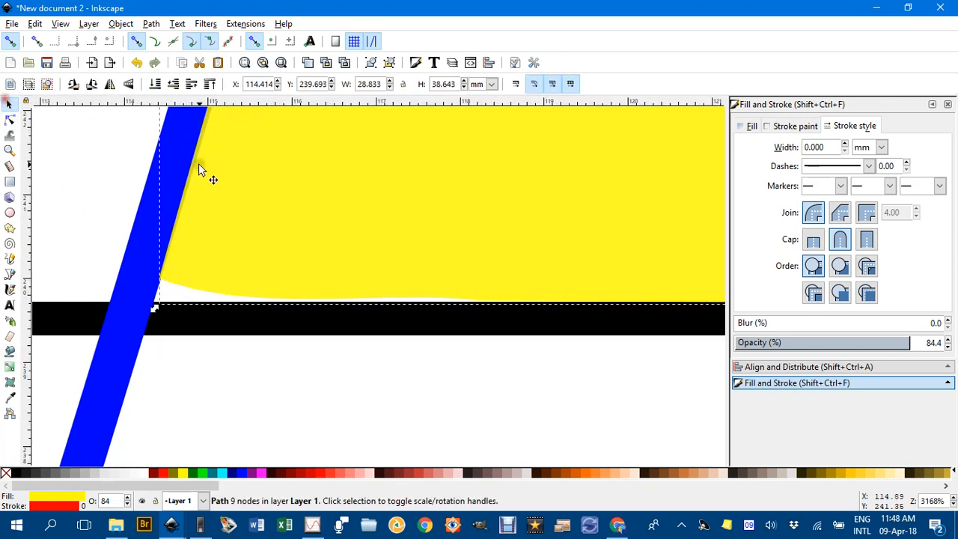
mouse_move(262, 249)
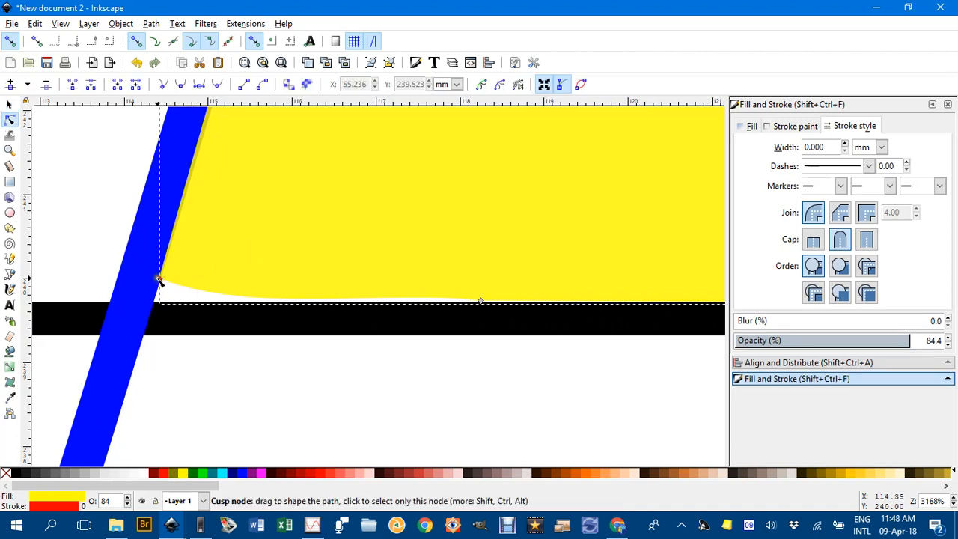
drag(160, 281, 147, 306)
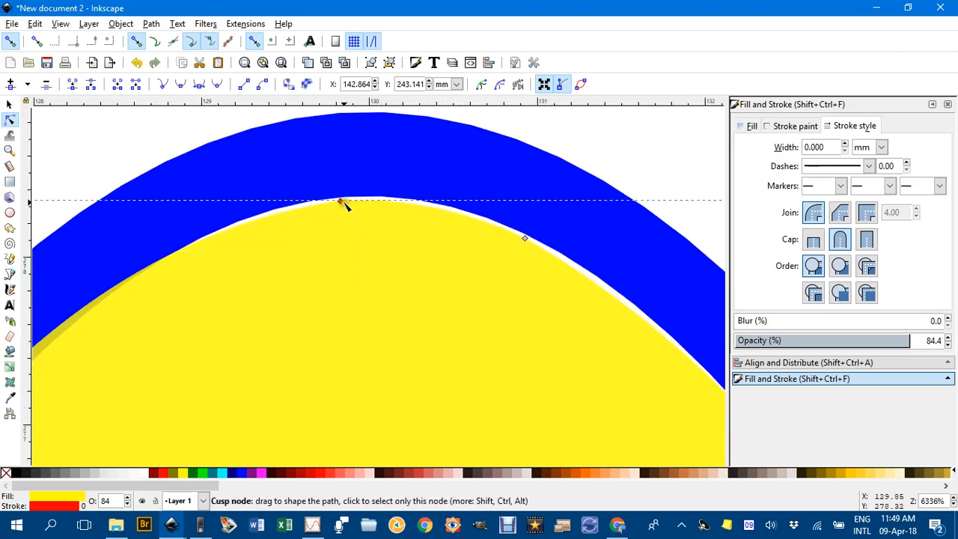
drag(341, 202, 337, 186)
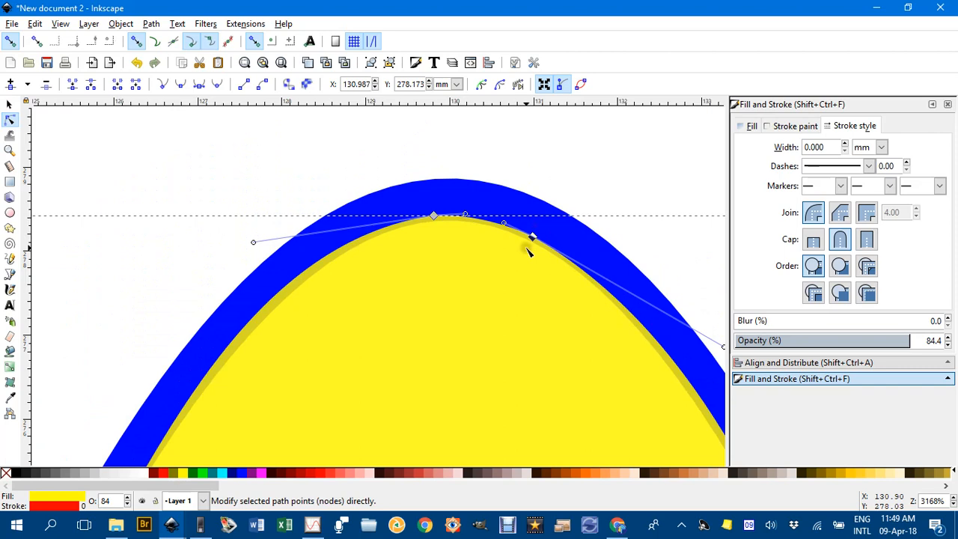
scroll(down, 3)
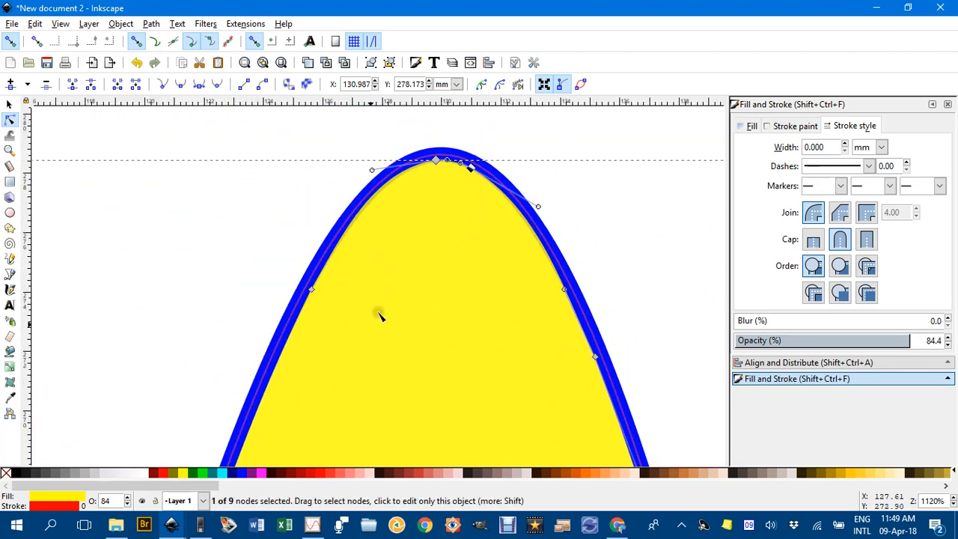
scroll(up, 3)
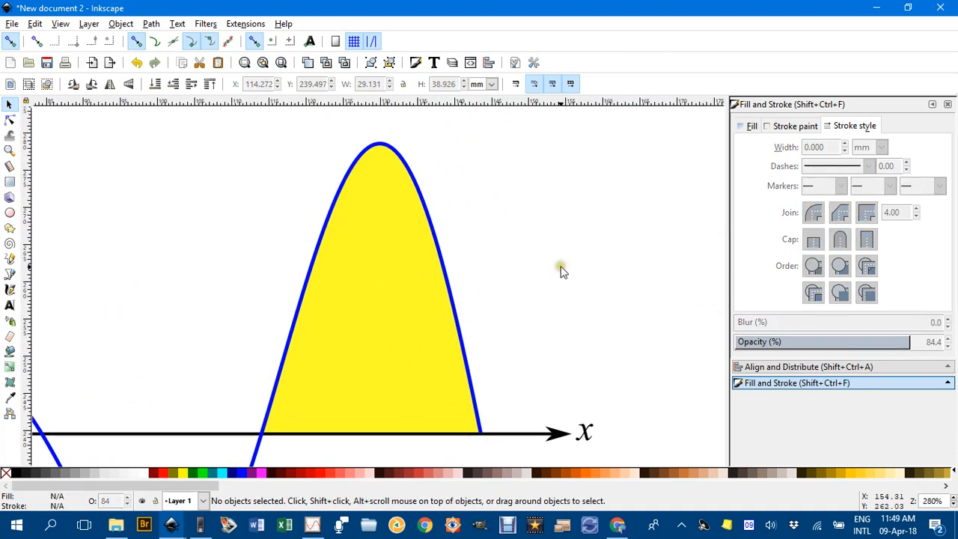
mouse_move(438, 348)
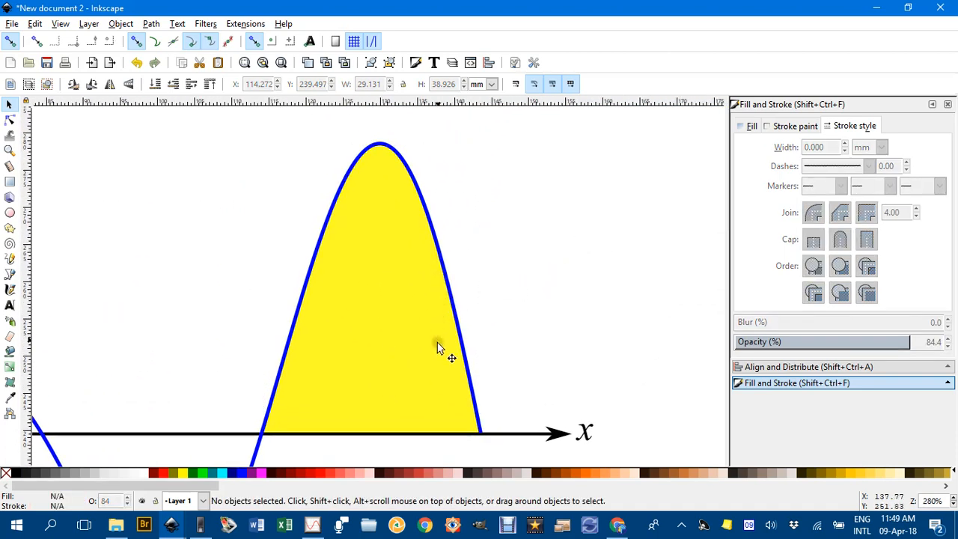
Draw a thin rectangle to the right of the graph and fill it red.
scroll(up, 3)
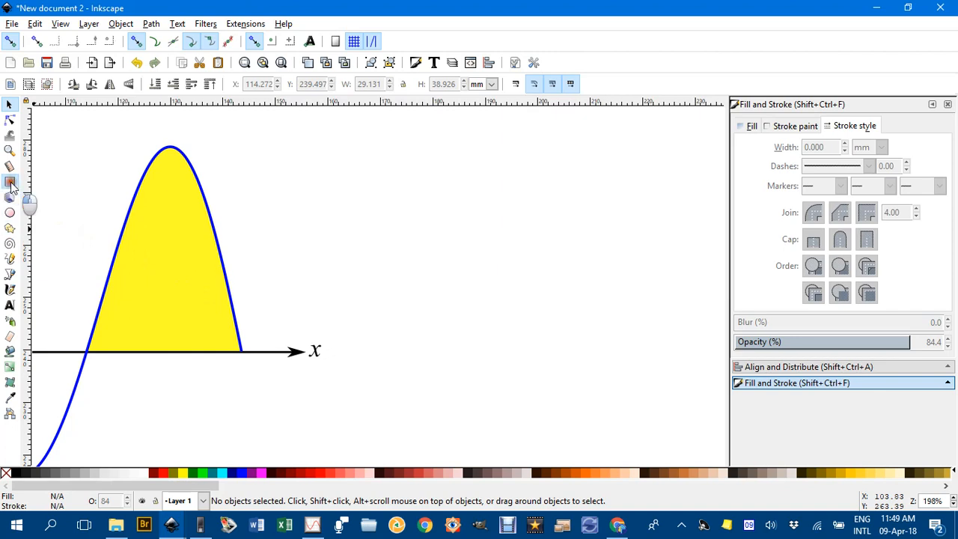
drag(410, 241, 632, 245)
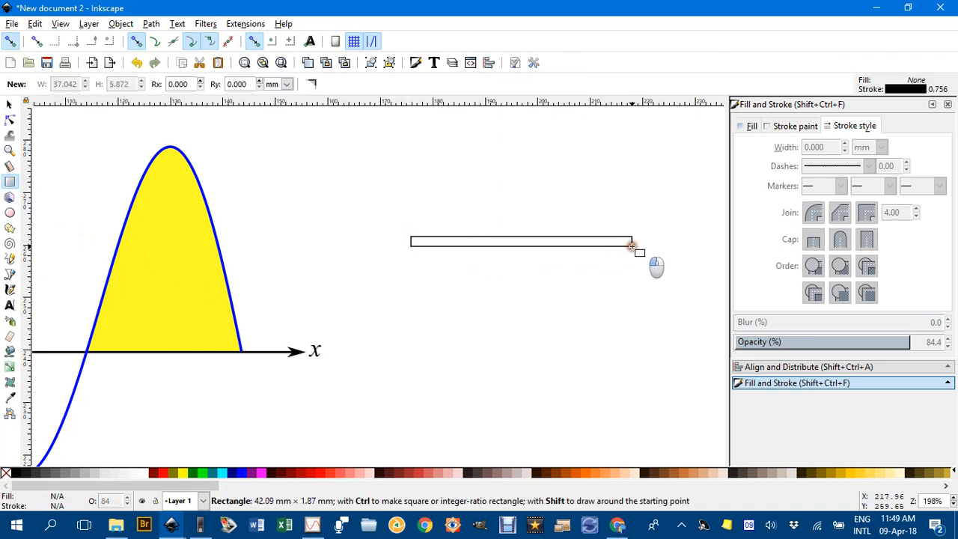
drag(631, 245, 641, 245)
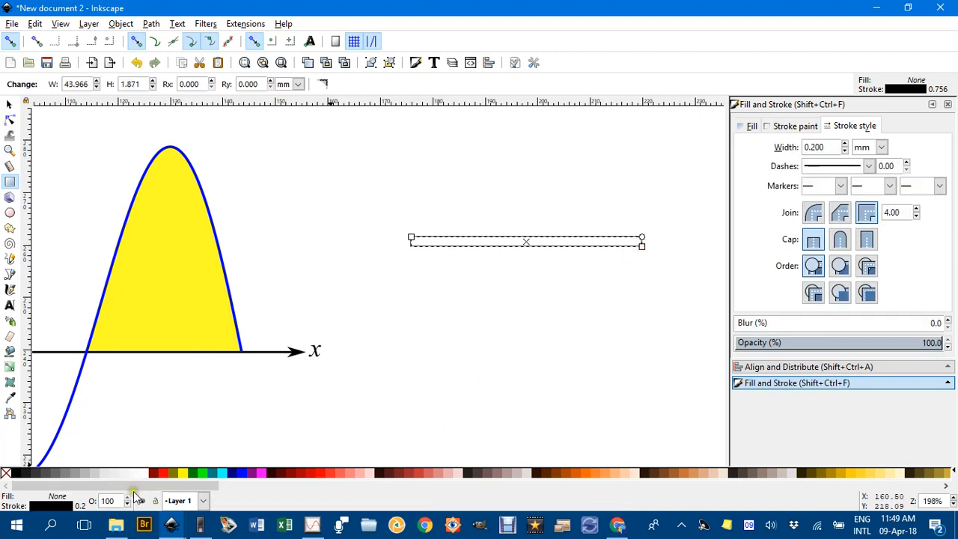
mouse_move(241, 474)
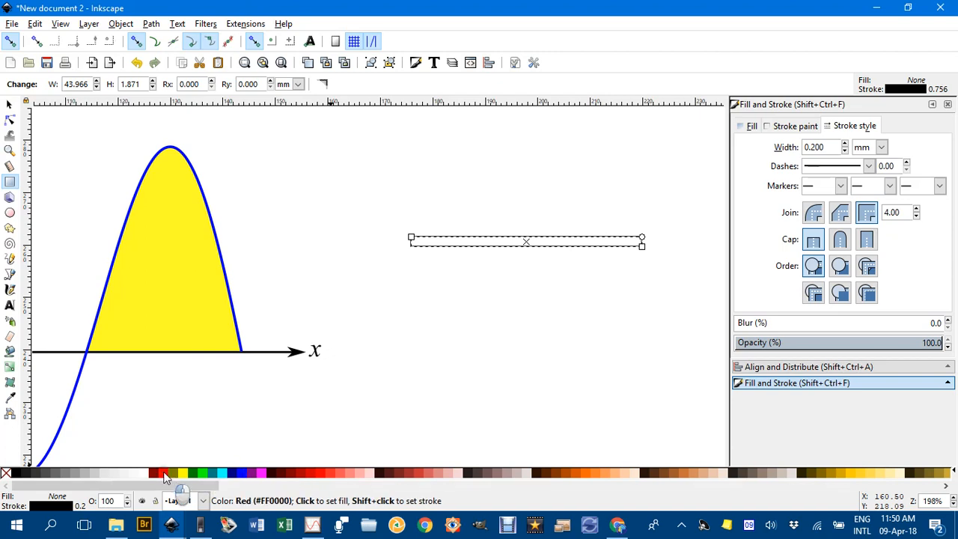
click(163, 473)
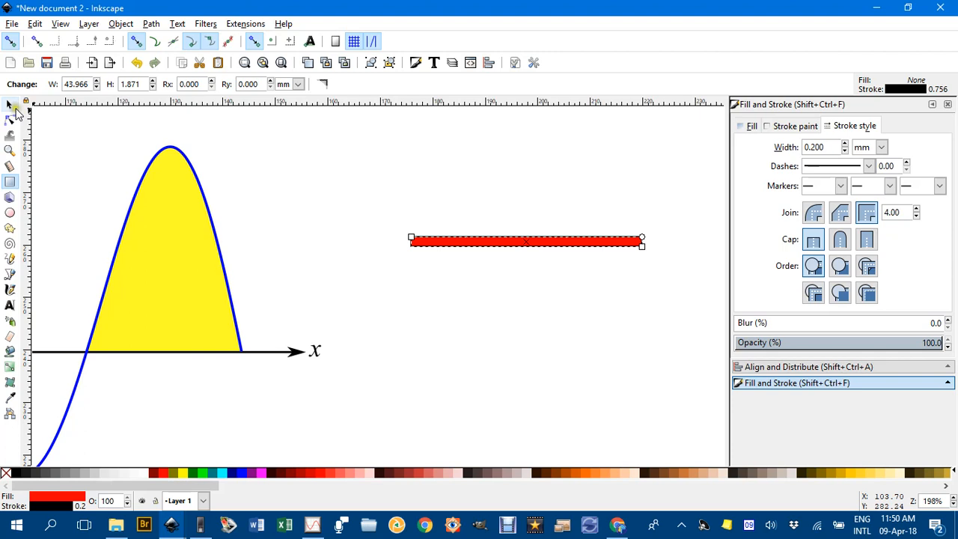
click(10, 104)
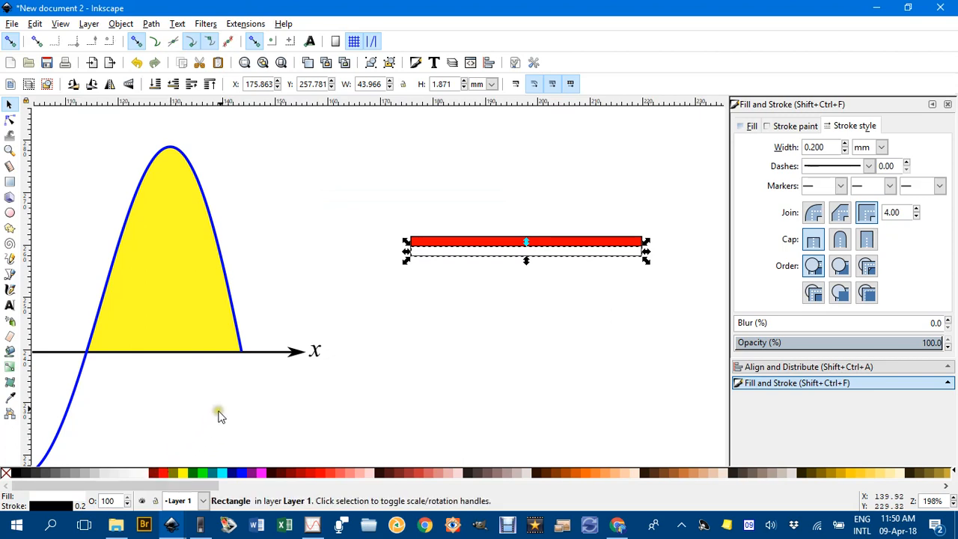
mouse_move(482, 247)
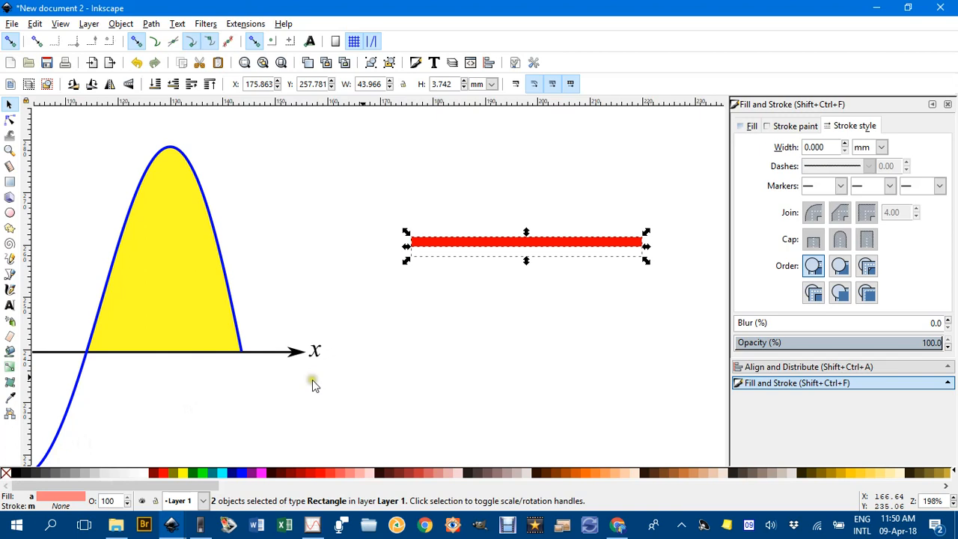
Select the red strip and the white strip beneath it, and group them.
click(361, 202)
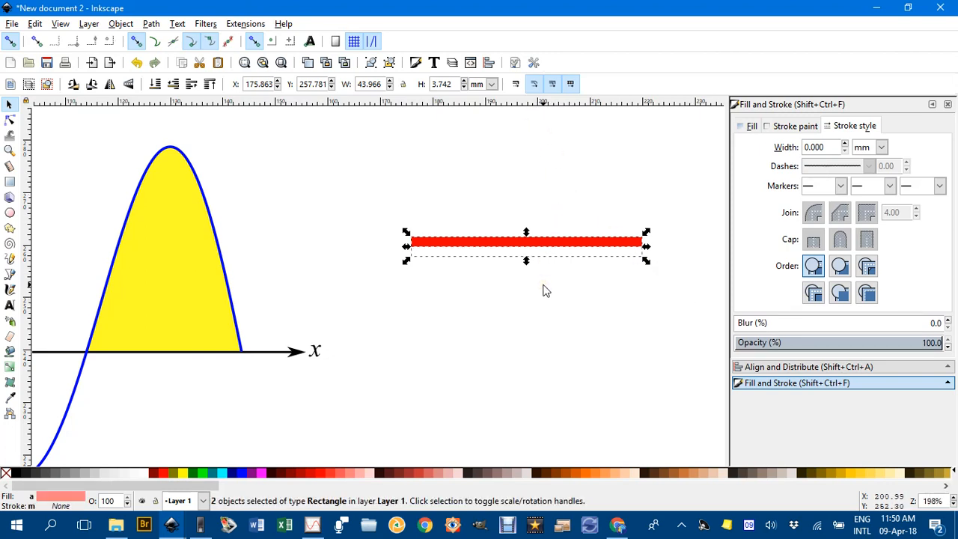
click(550, 262)
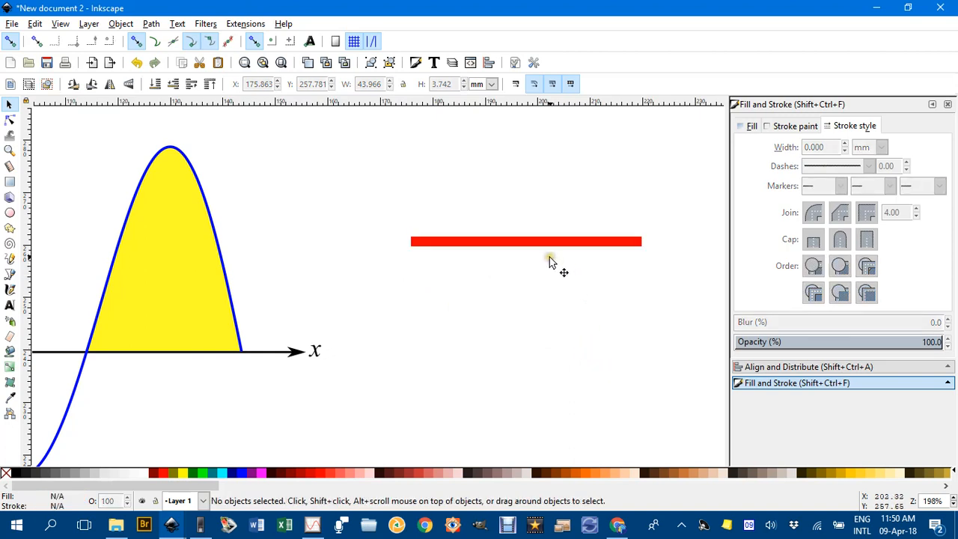
click(526, 241)
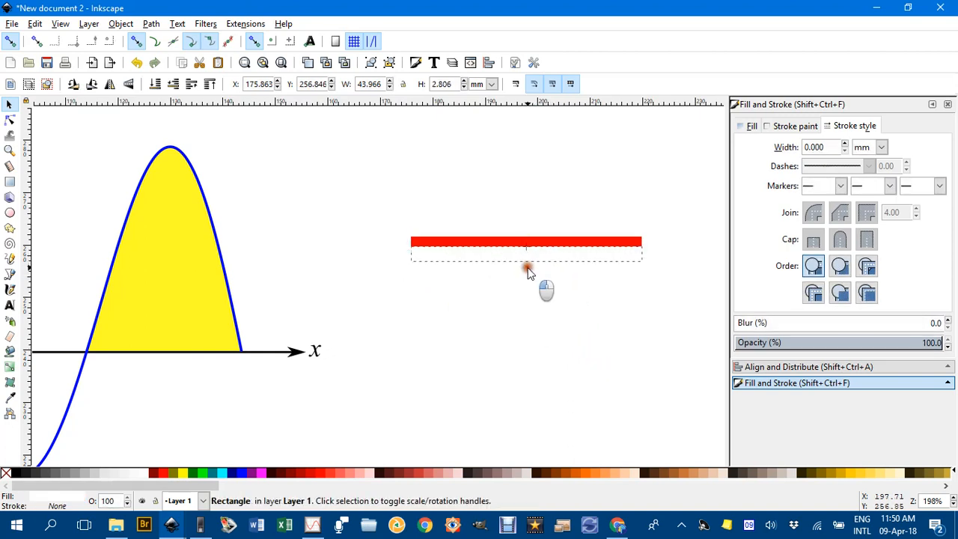
click(526, 247)
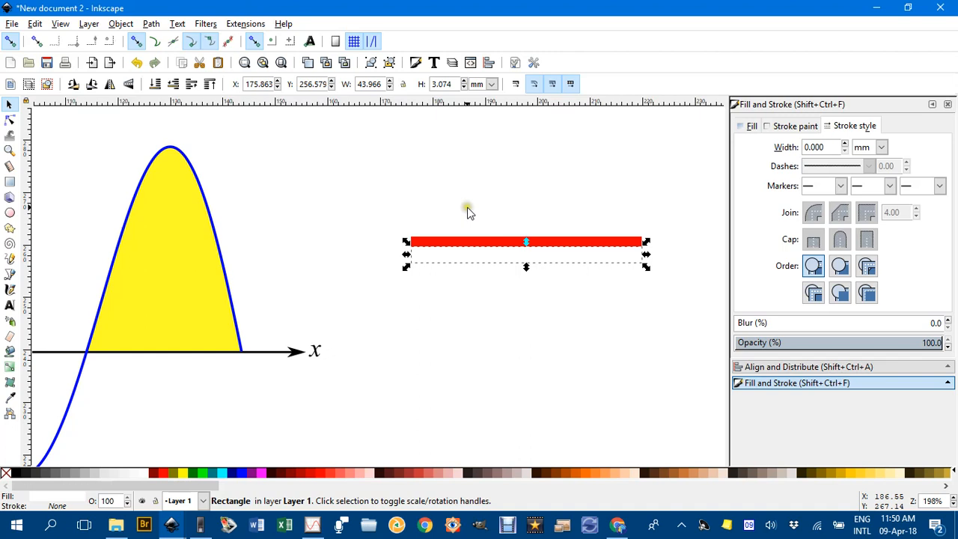
mouse_move(499, 202)
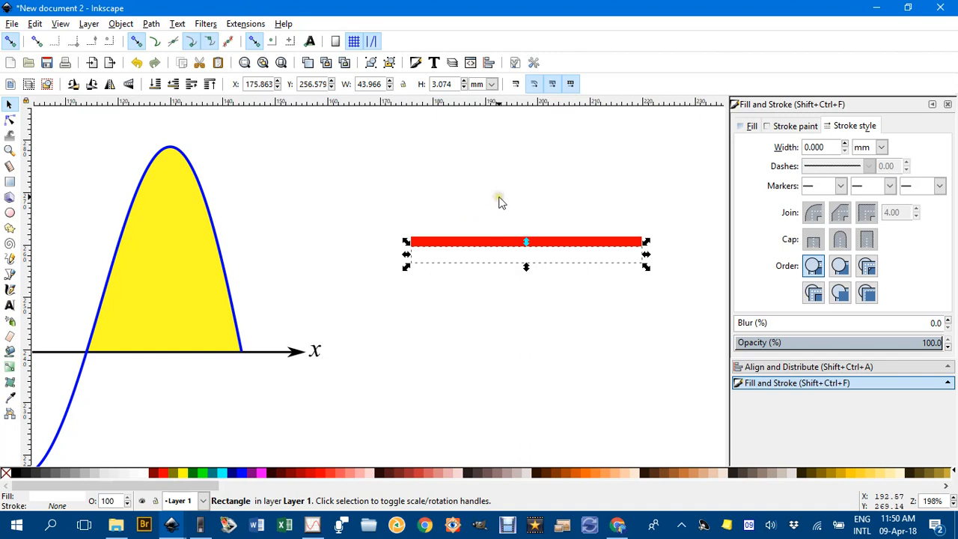
click(418, 200)
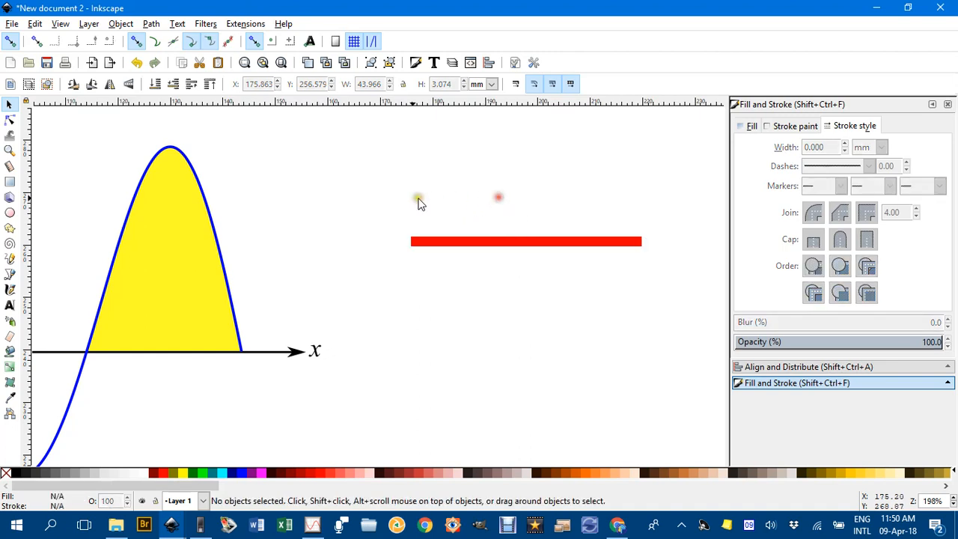
click(525, 241)
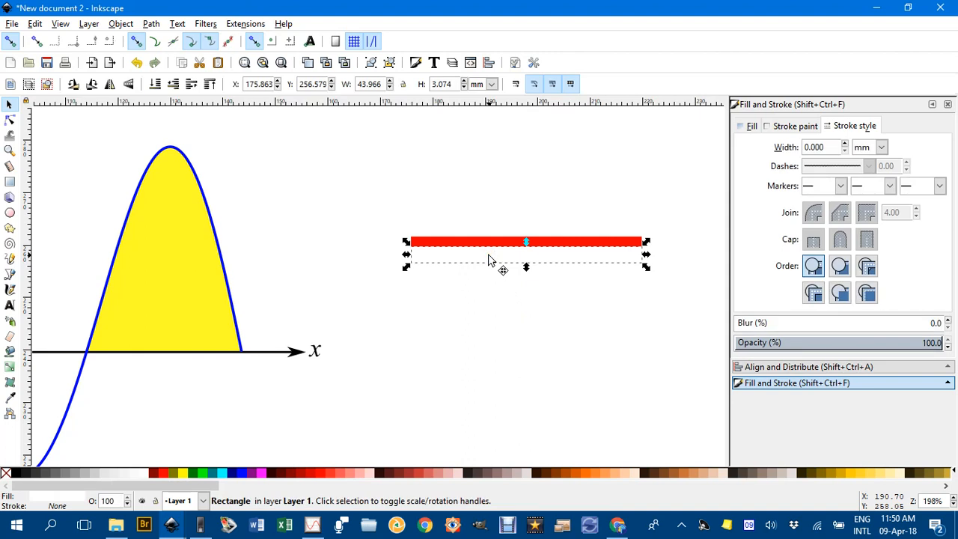
click(374, 205)
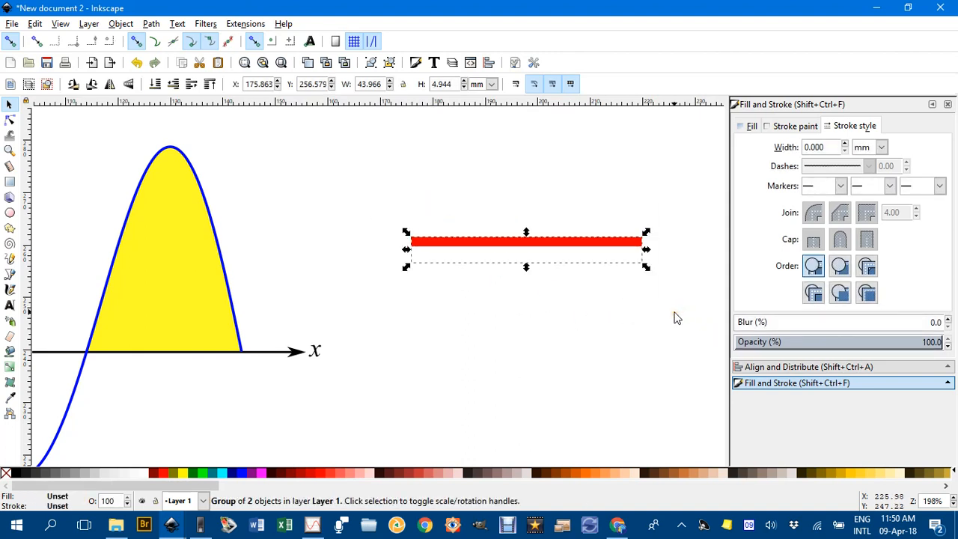
click(120, 23)
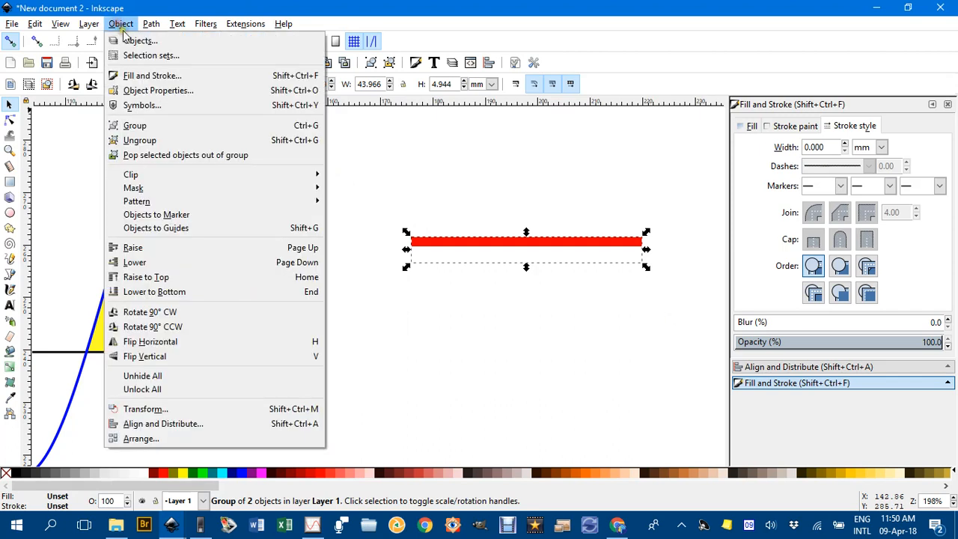
Convert the grouped strips with Objects to Pattern, then select the yellow hump.
click(356, 205)
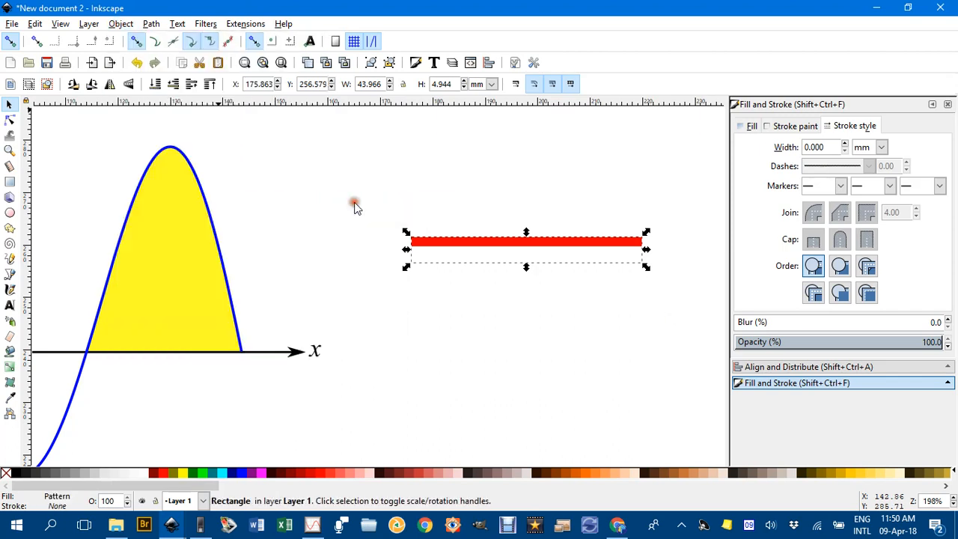
mouse_move(774, 143)
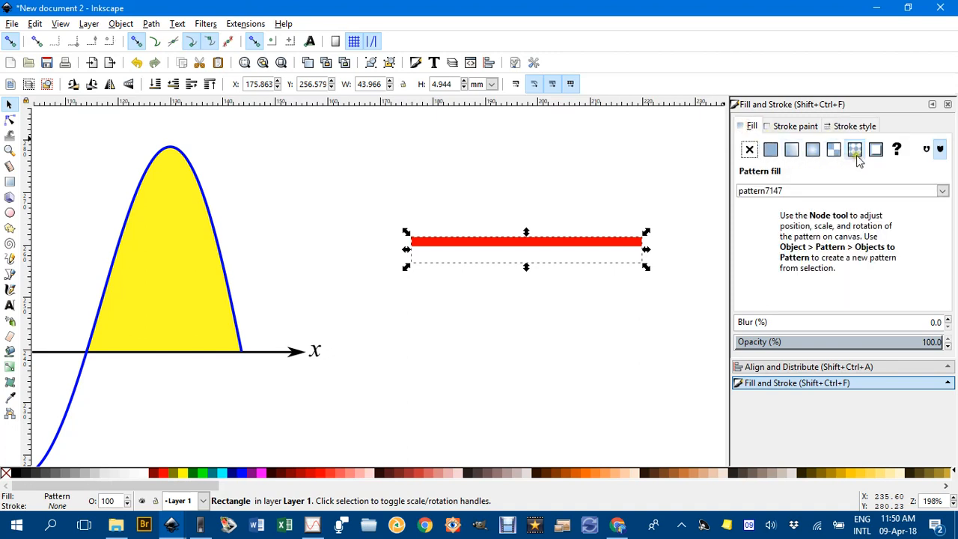
mouse_move(853, 149)
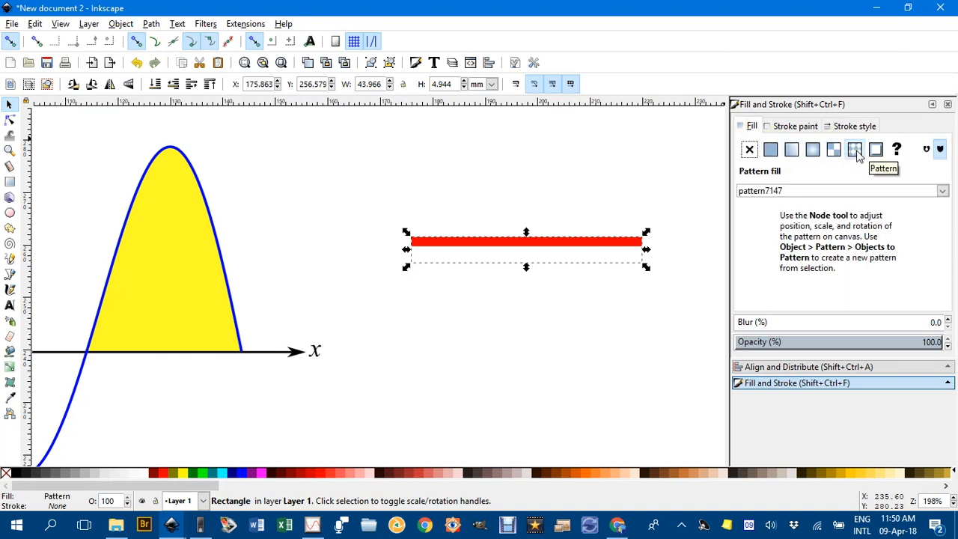
click(942, 190)
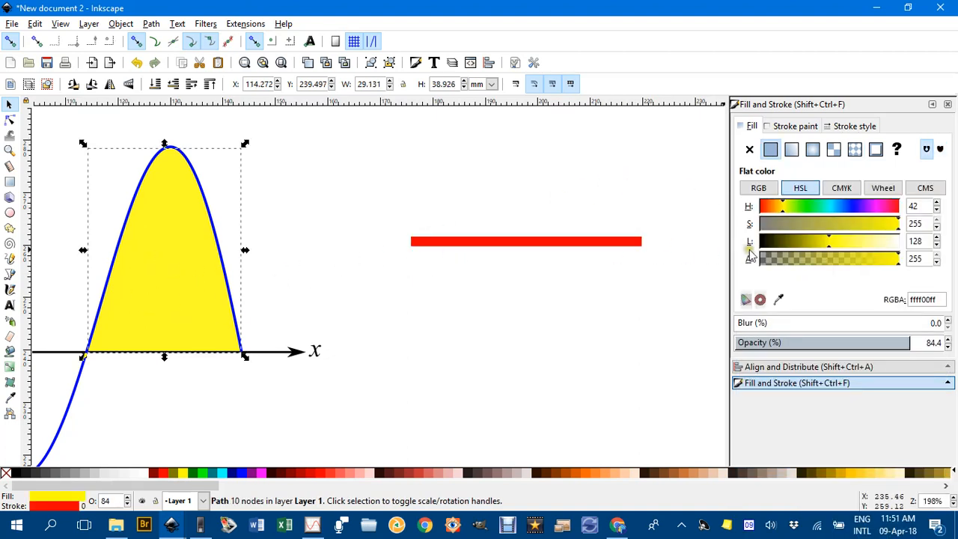
Fill the hump with the red-and-white stripe pattern (pattern7147).
click(854, 149)
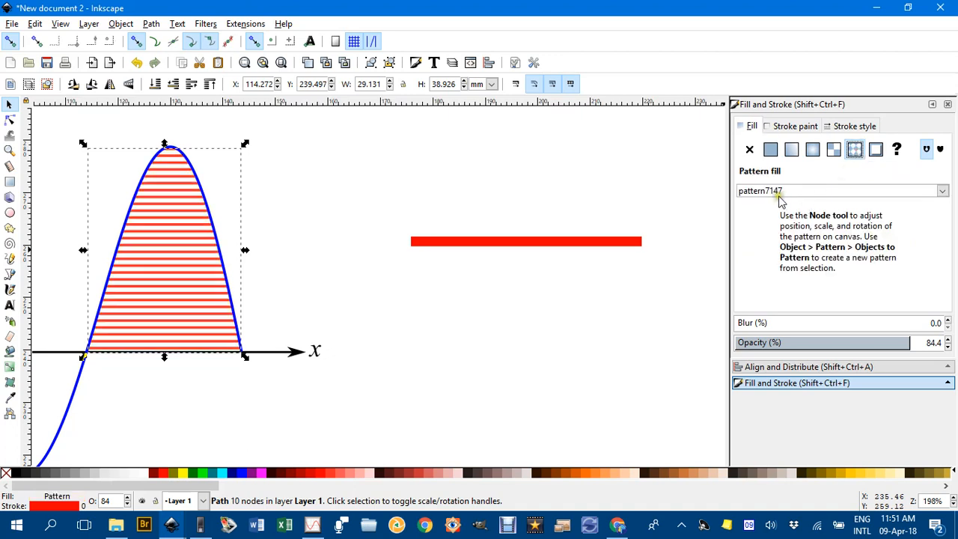
click(942, 190)
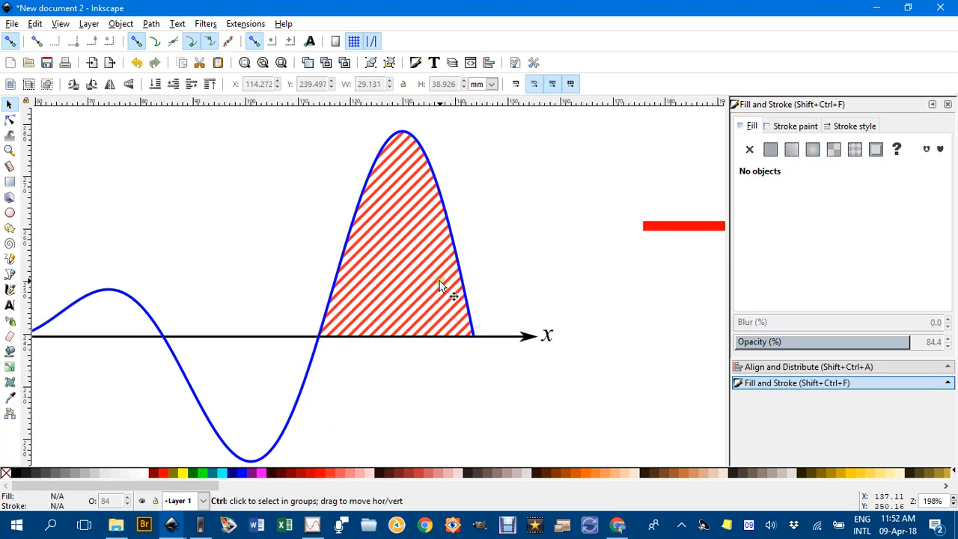
click(854, 149)
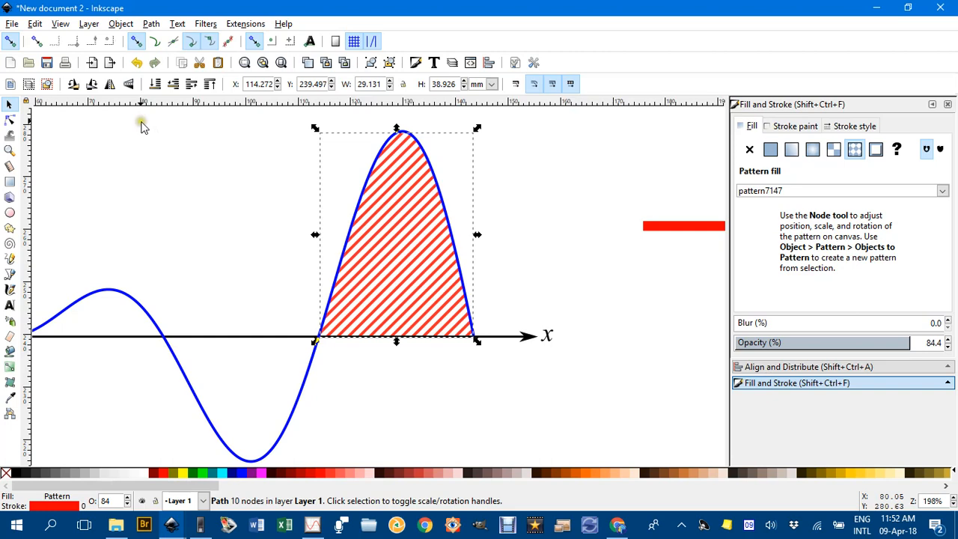
mouse_move(367, 273)
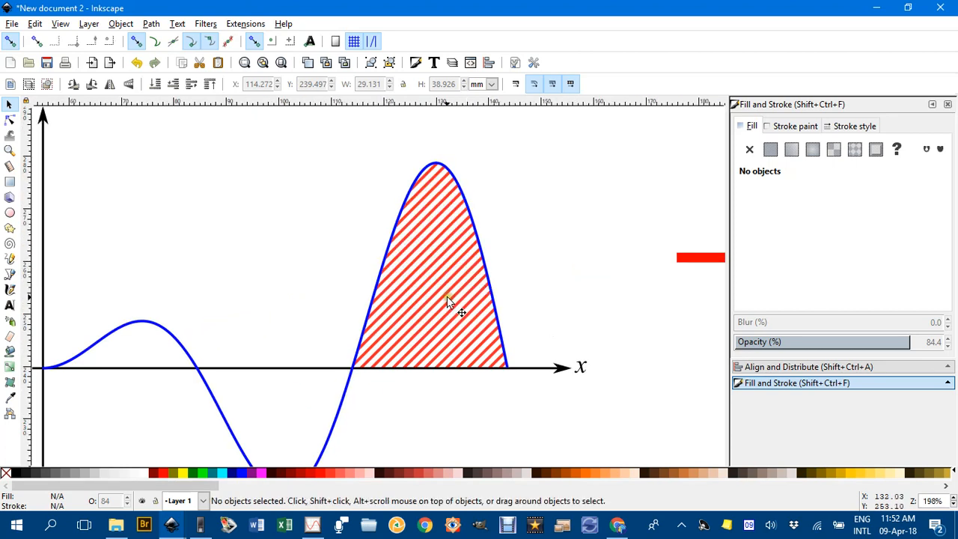
mouse_move(449, 290)
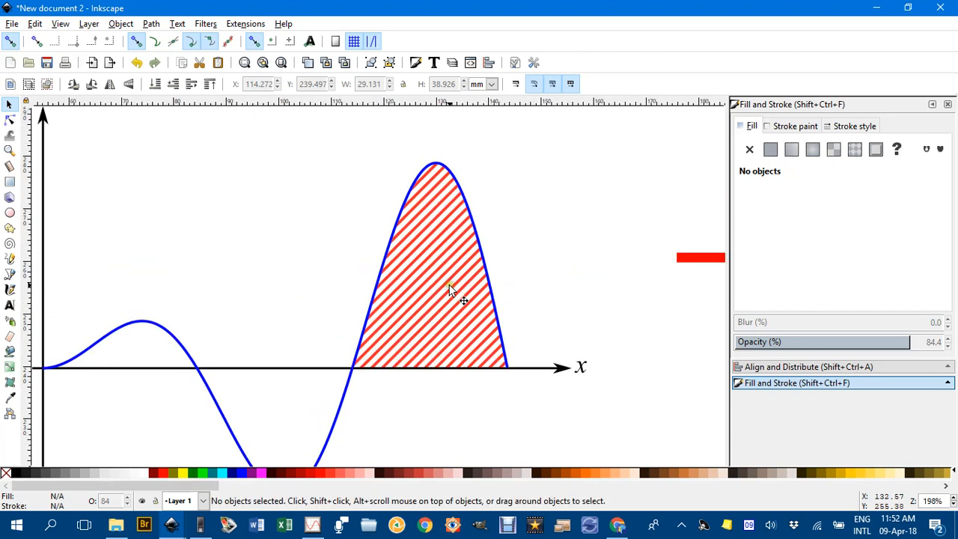
mouse_move(460, 290)
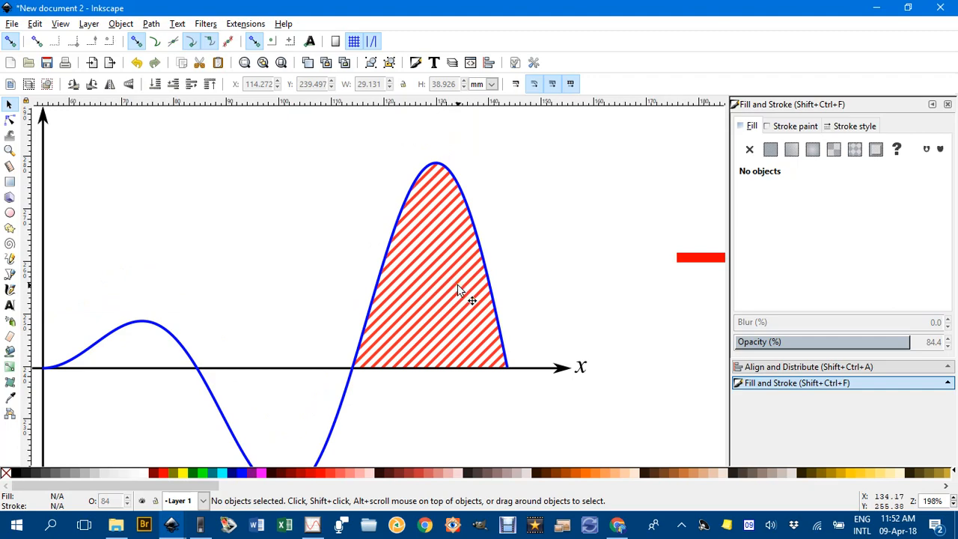